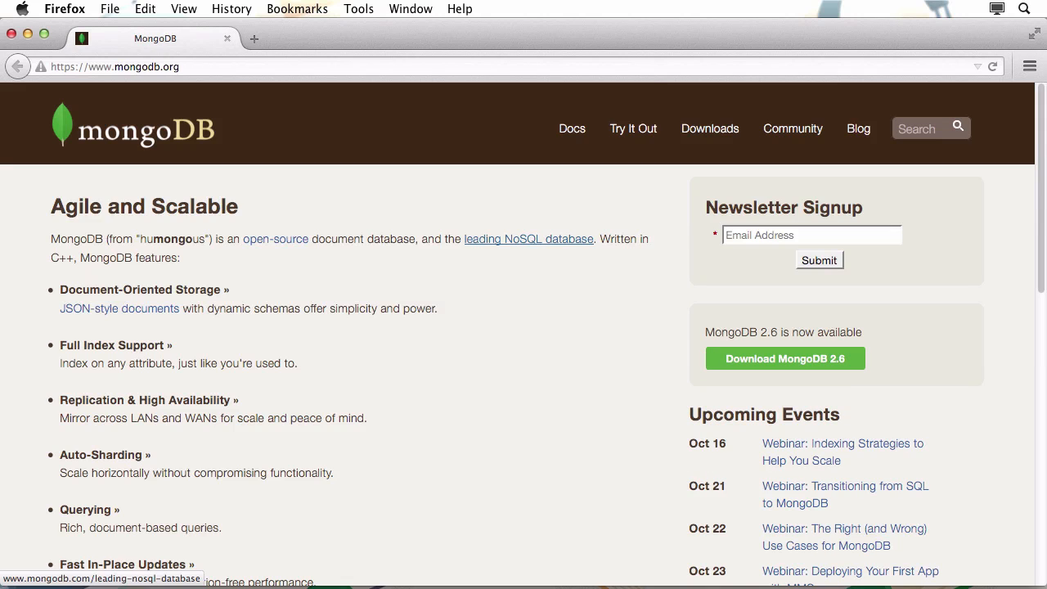
mouse_move(12, 203)
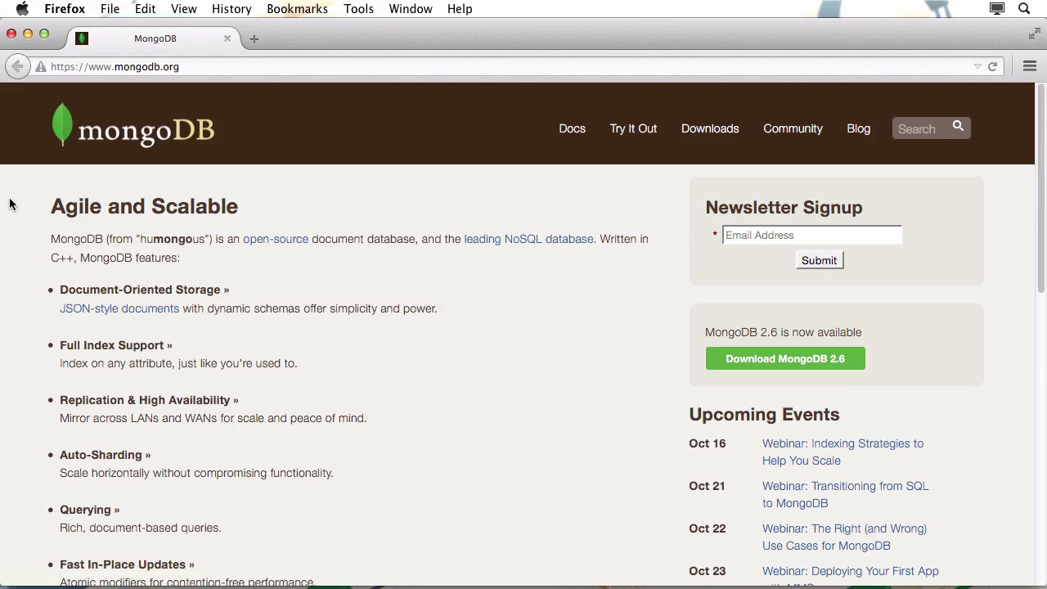
mouse_move(46, 338)
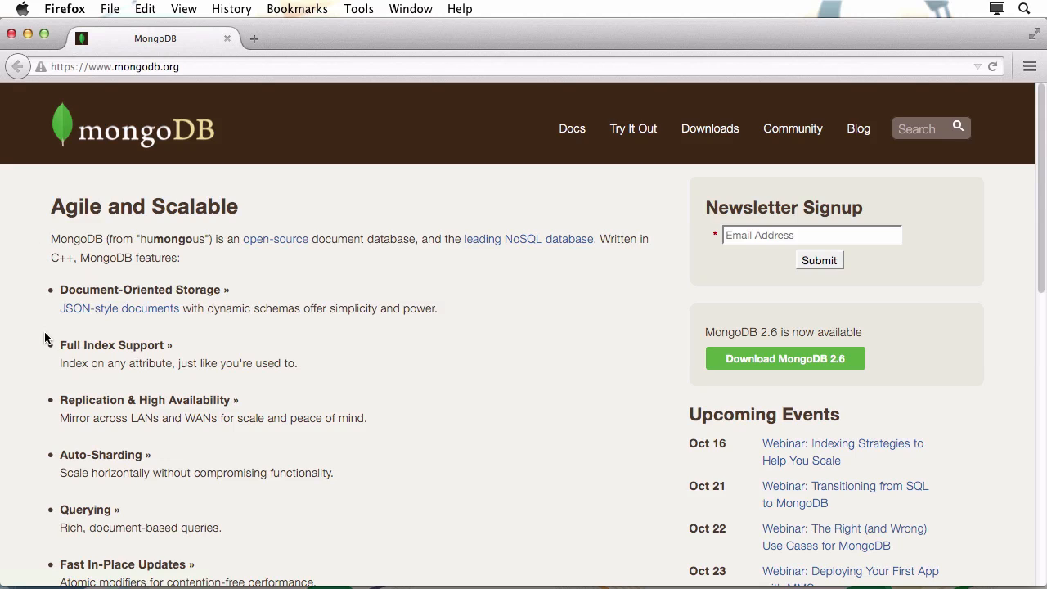
mouse_move(286, 209)
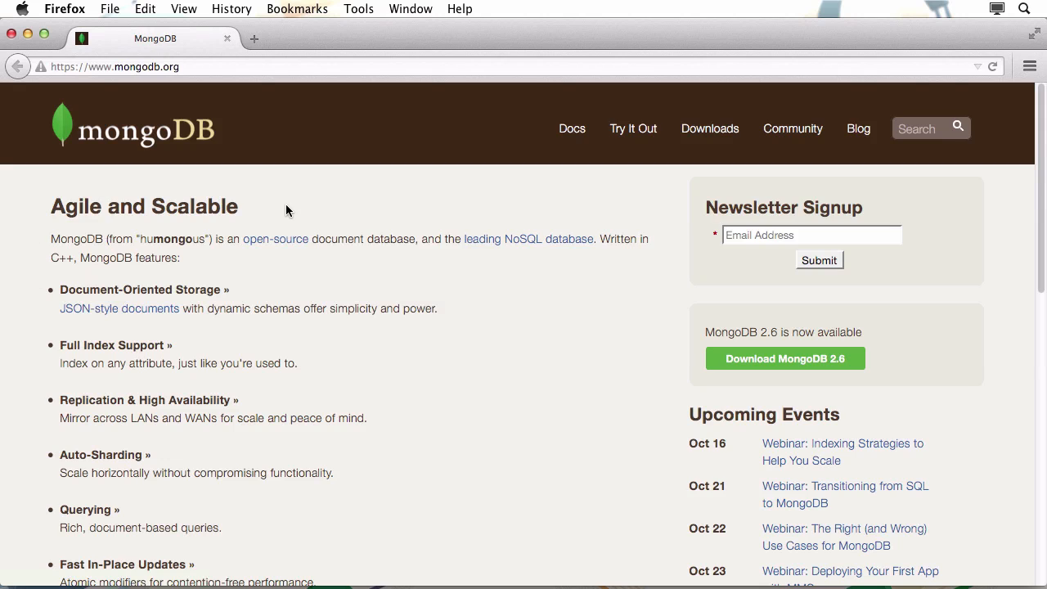
mouse_move(572, 128)
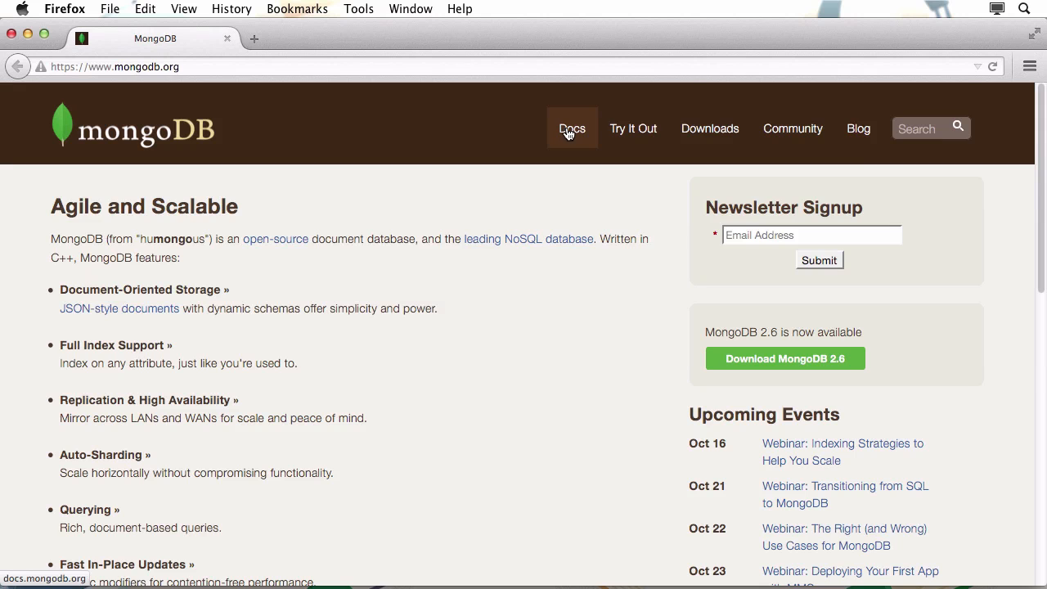
Step: Go to Docs in the MongoDB site and expand the manual's Installation section in the sidebar
left_click(572, 128)
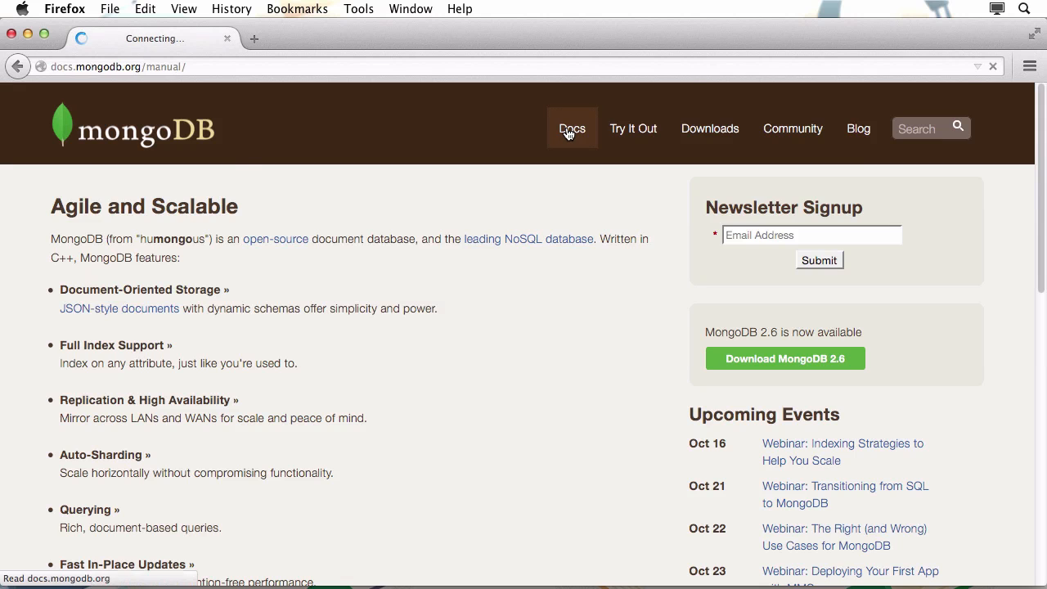
left_click(572, 127)
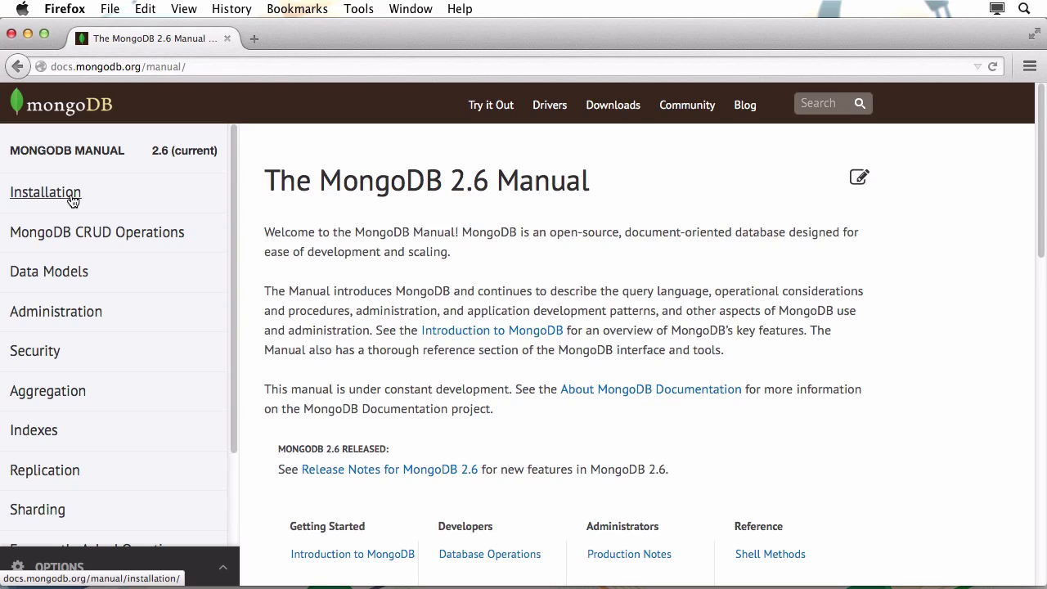
left_click(46, 193)
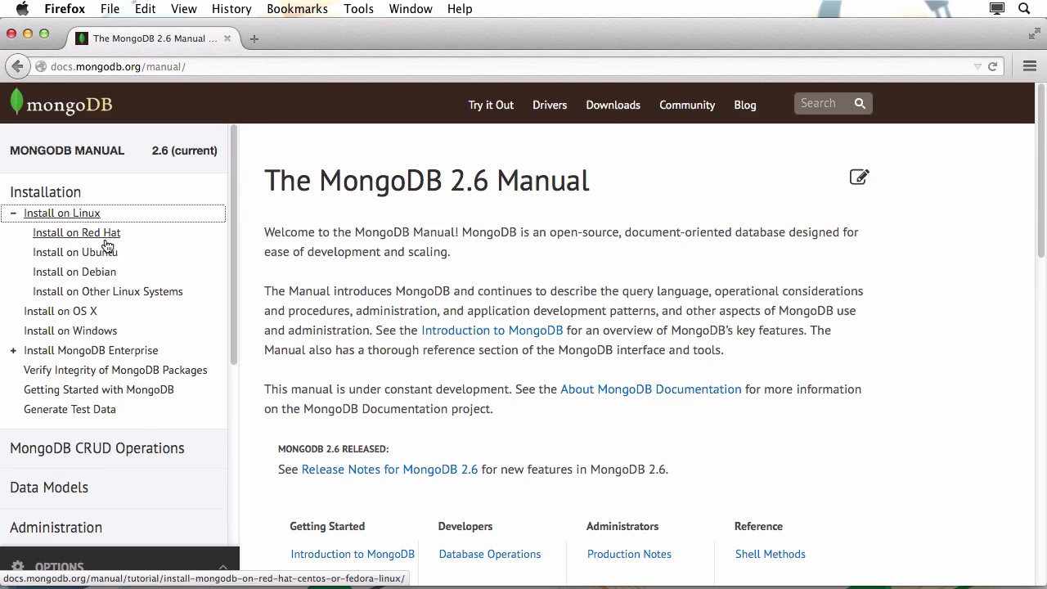
mouse_move(70, 330)
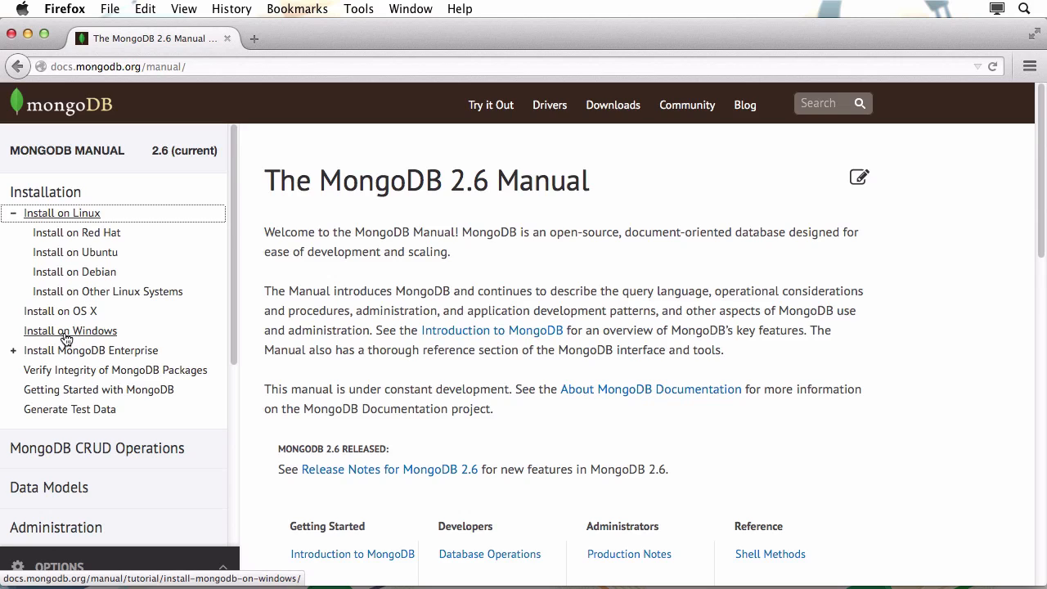
mouse_move(74, 331)
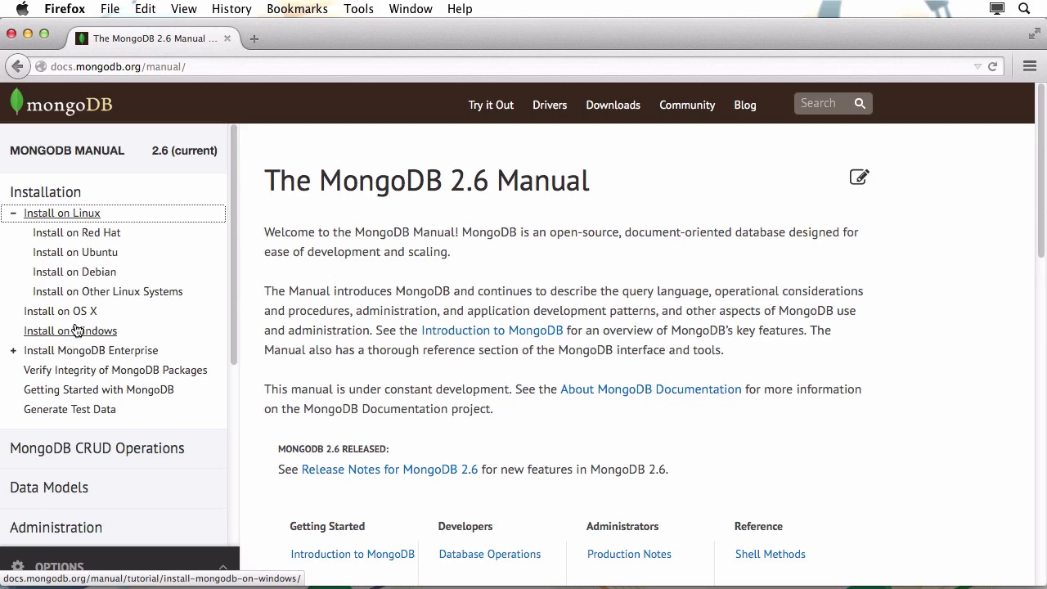
Step: Show the Install on OS X guide scrolled to the Install MongoDB with Homebrew commands
left_click(59, 311)
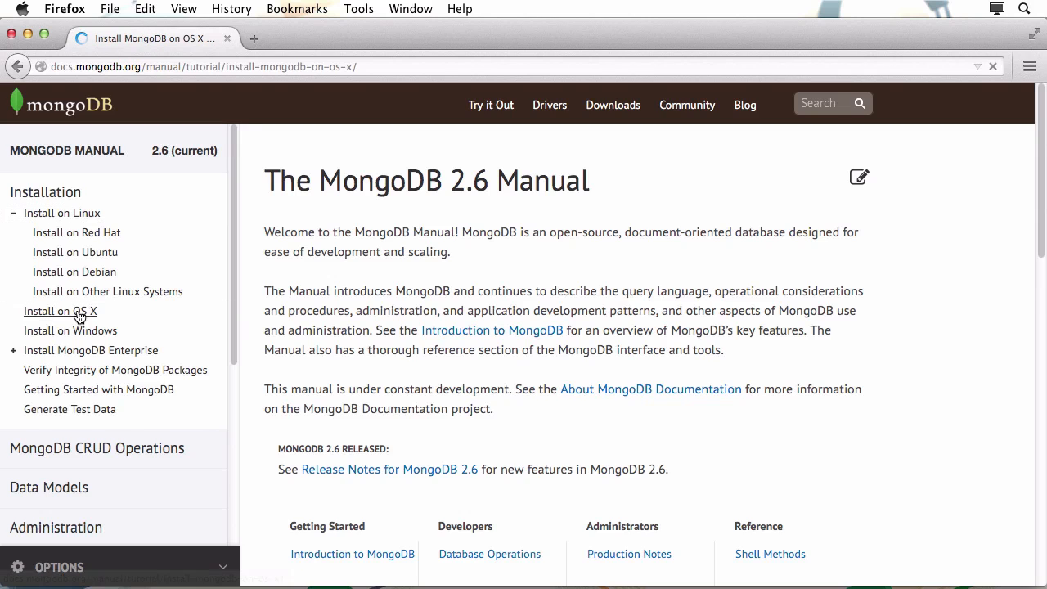
left_click(61, 311)
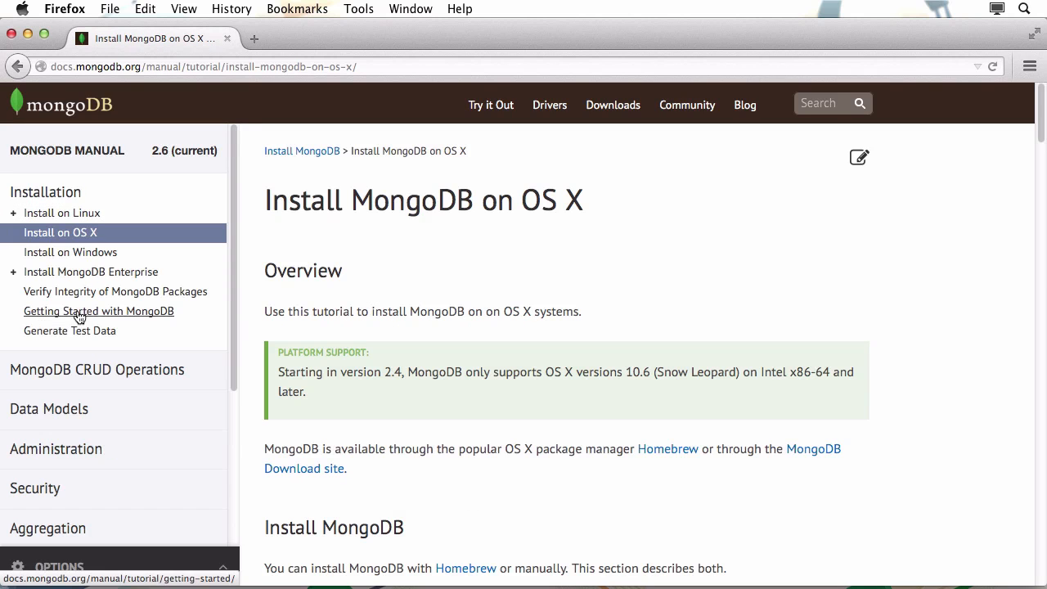
mouse_move(522, 311)
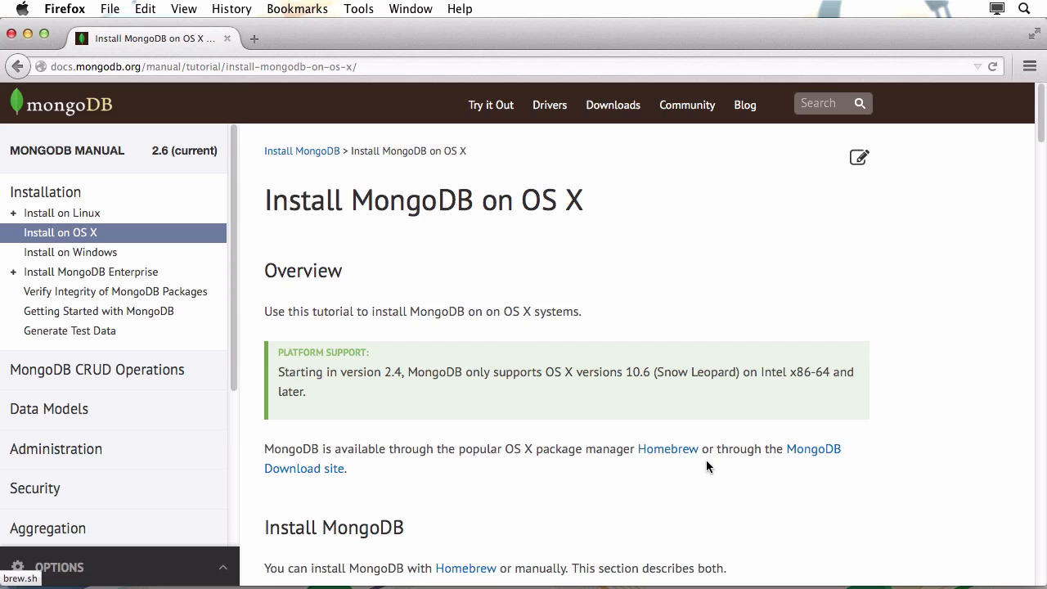
mouse_move(572, 455)
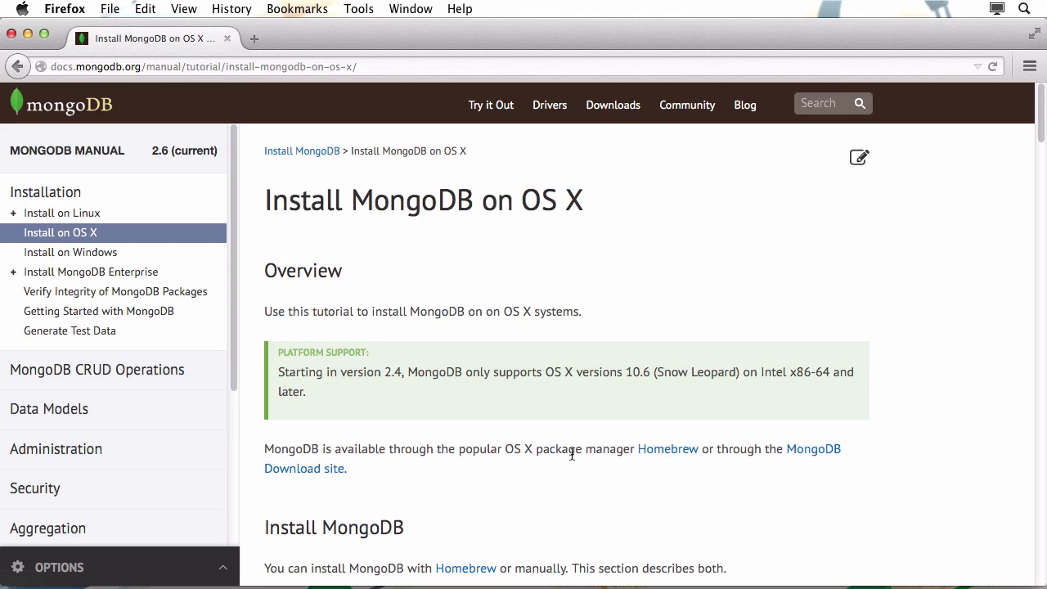
scroll("down", 3)
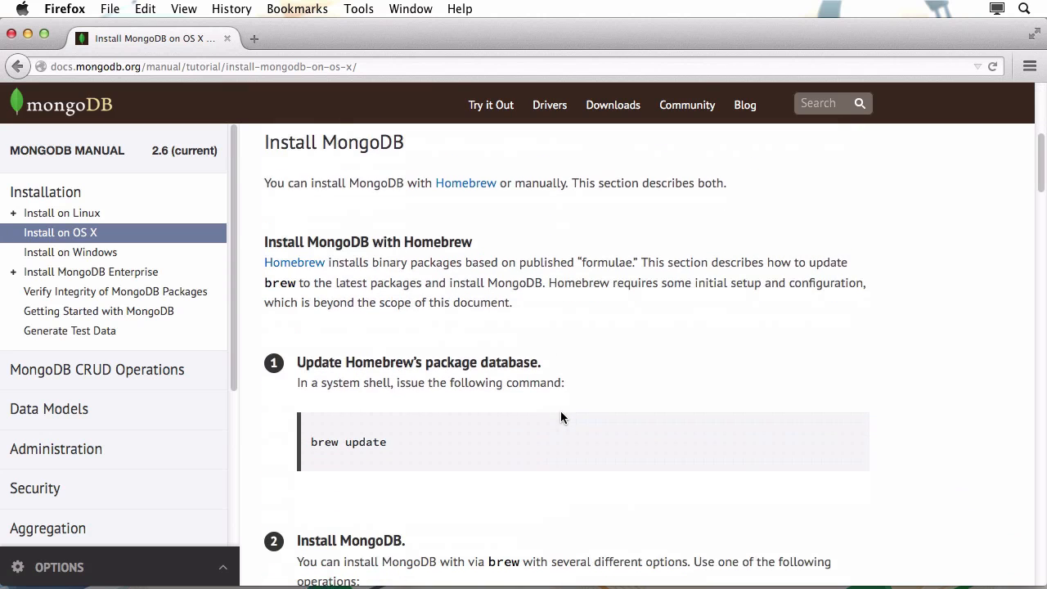
scroll("down", 3)
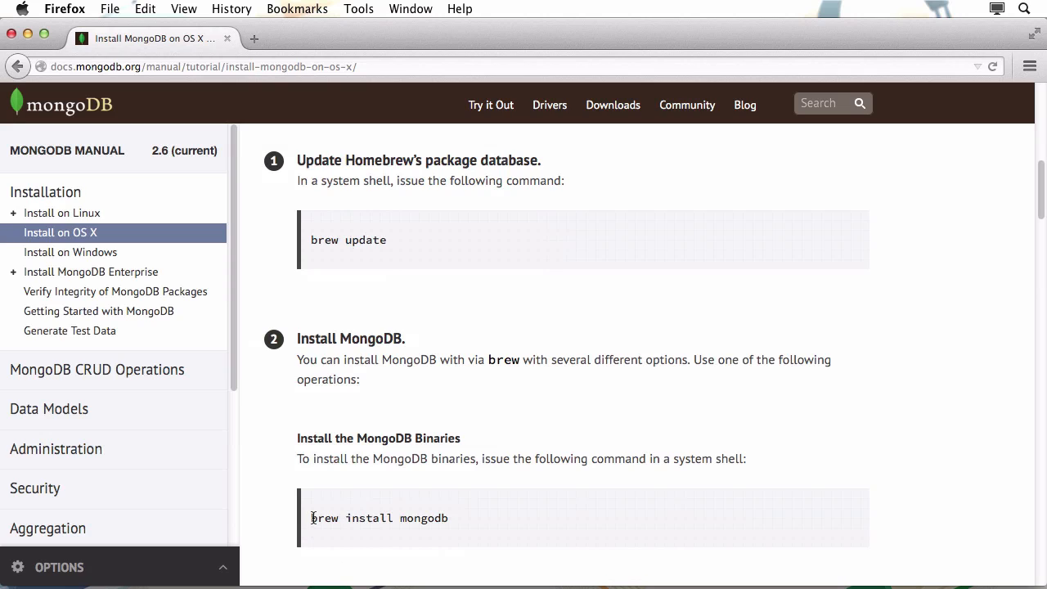
mouse_move(448, 527)
type("brew u")
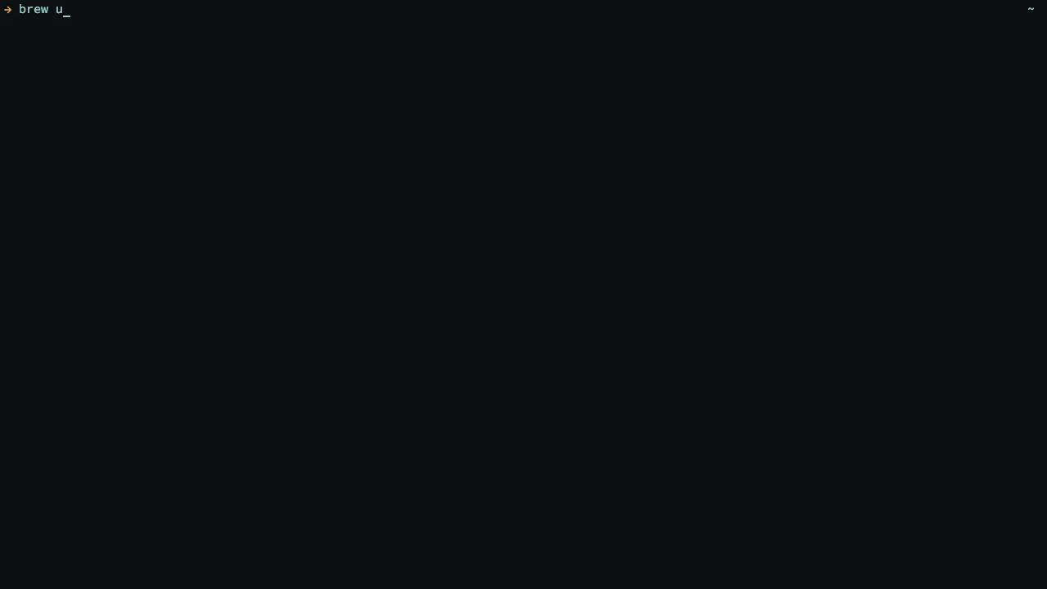
Step: Run brew update and then brew install mongodb to install MongoDB 2.6.5
type("pdate")
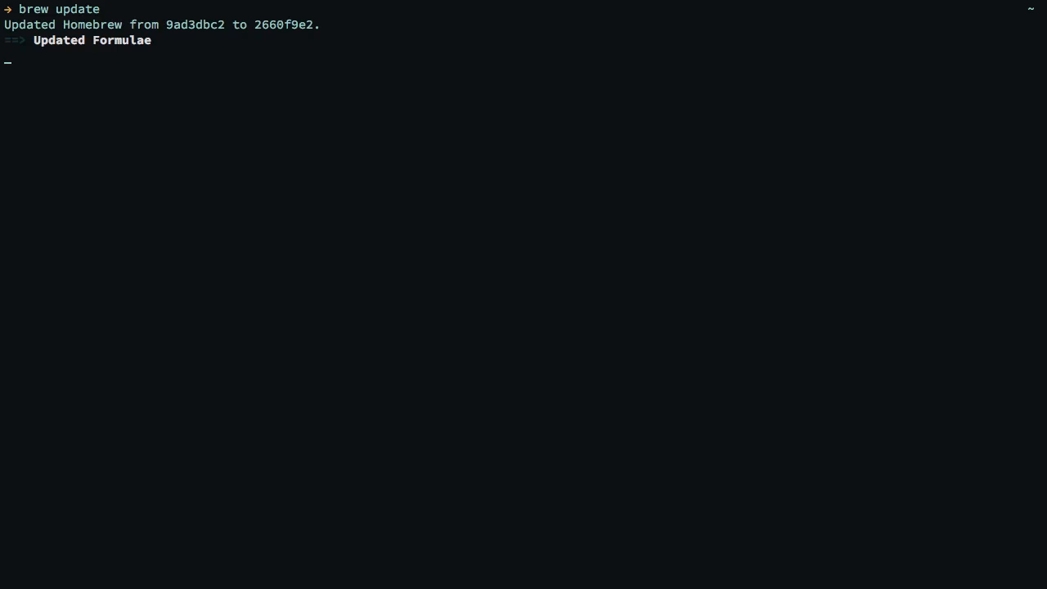
type("brew")
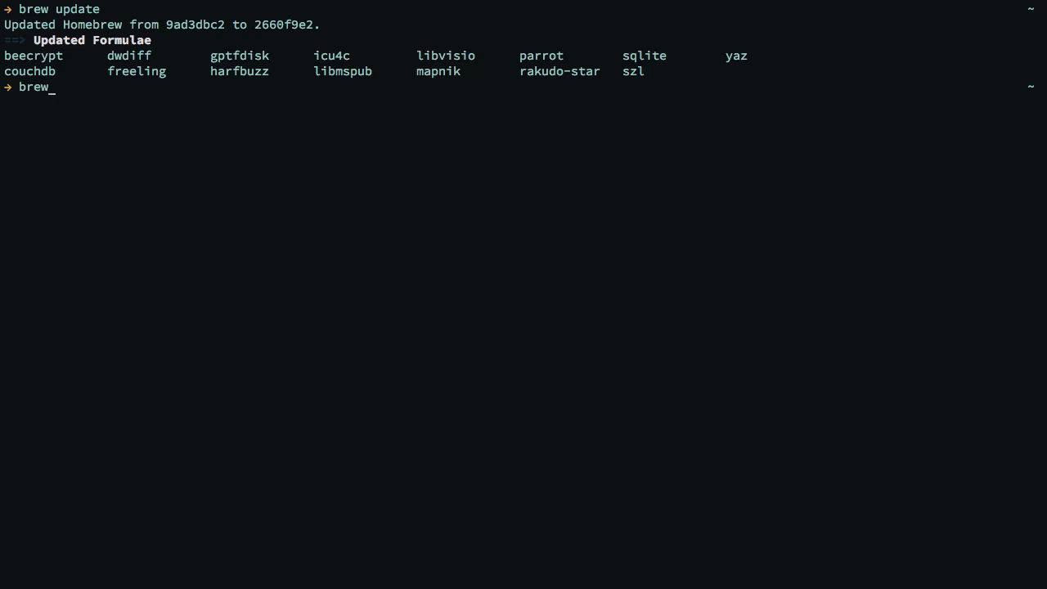
type("install mong")
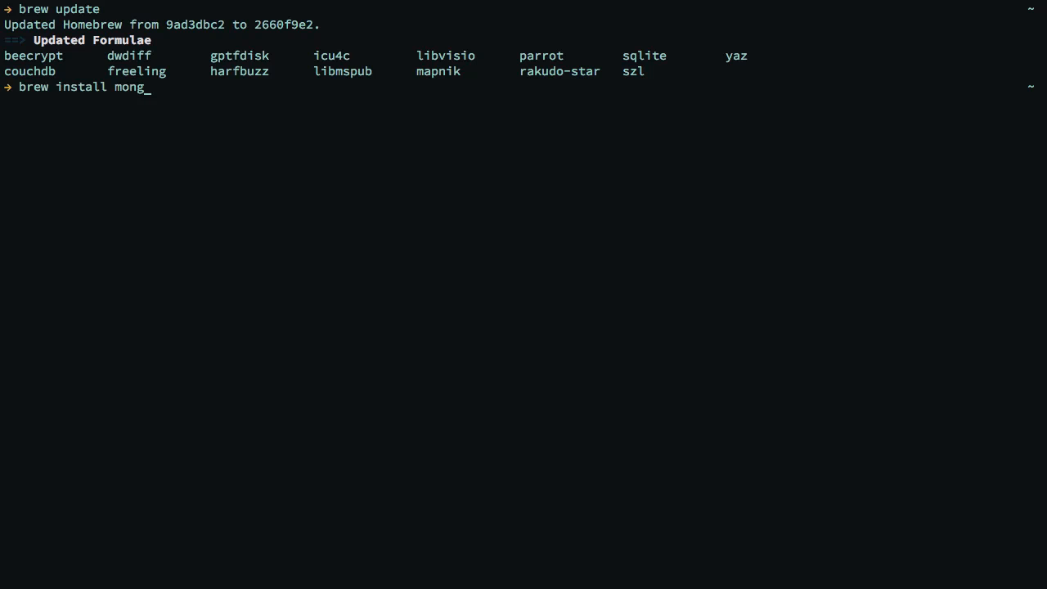
type("odb")
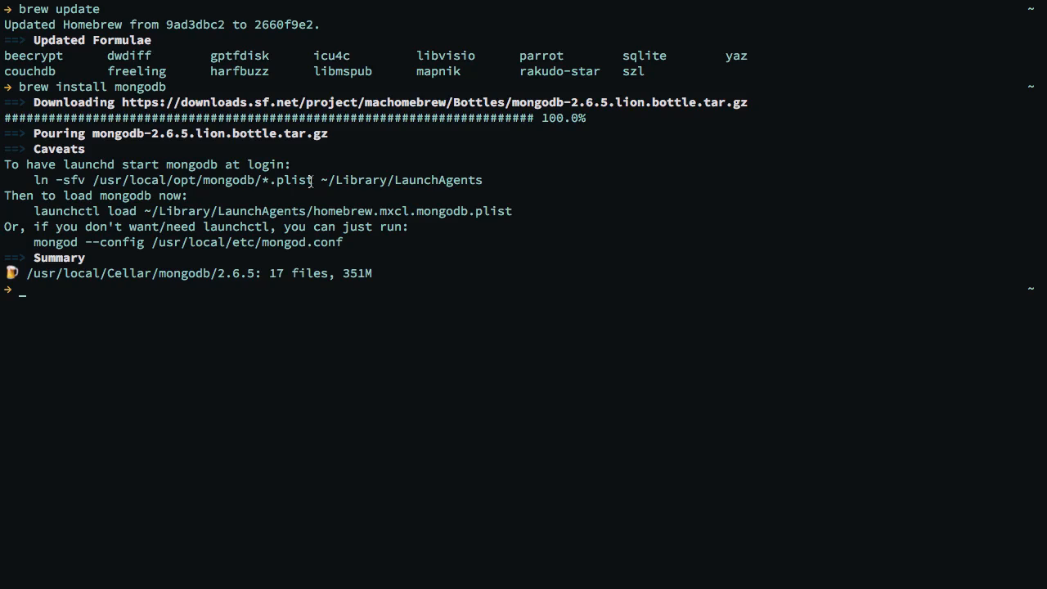
mouse_move(78, 211)
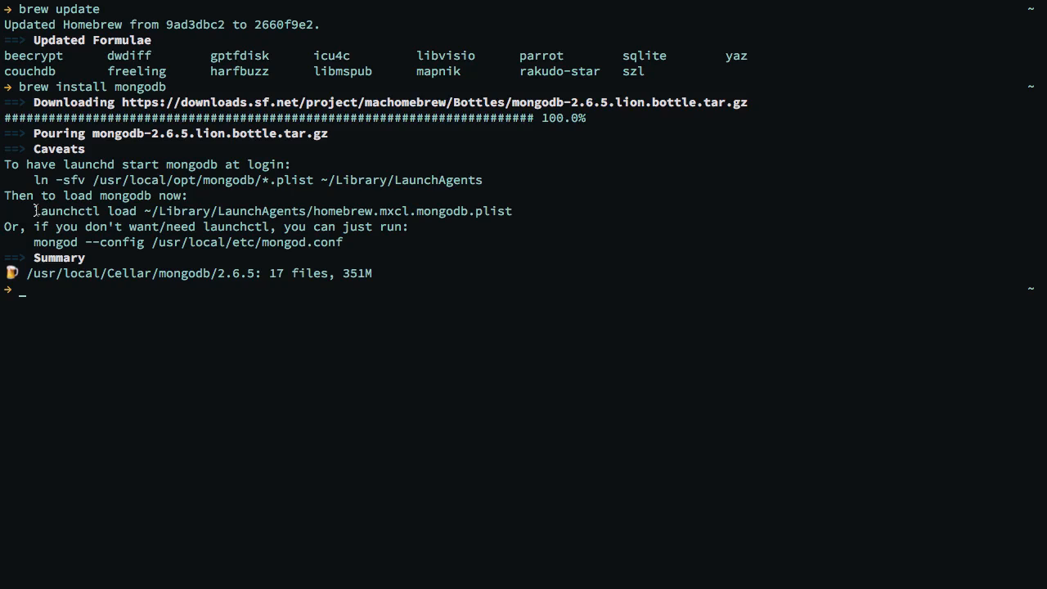
Step: Review the launchctl and mongod caveats, then enter mongod --config /usr/local/etc/mongod.conf
left_click_drag(34, 211, 512, 211)
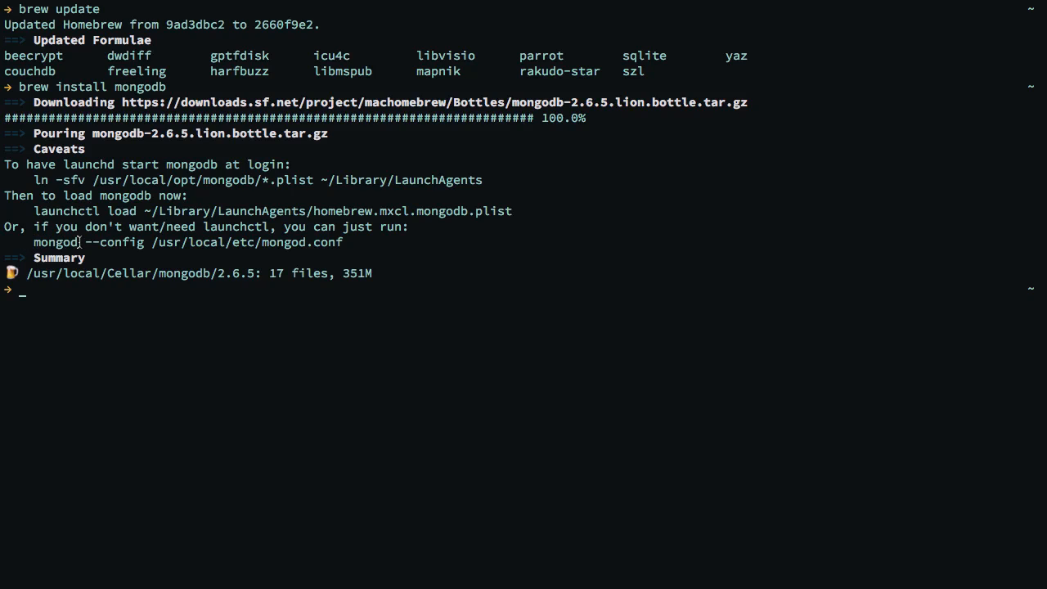
mouse_move(31, 211)
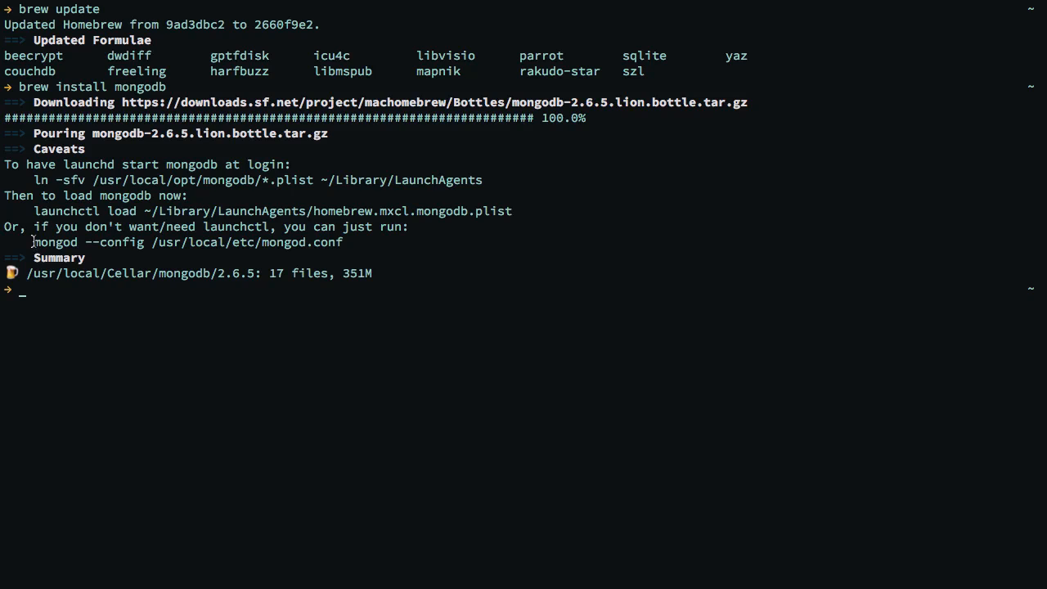
left_click_drag(33, 242, 342, 242)
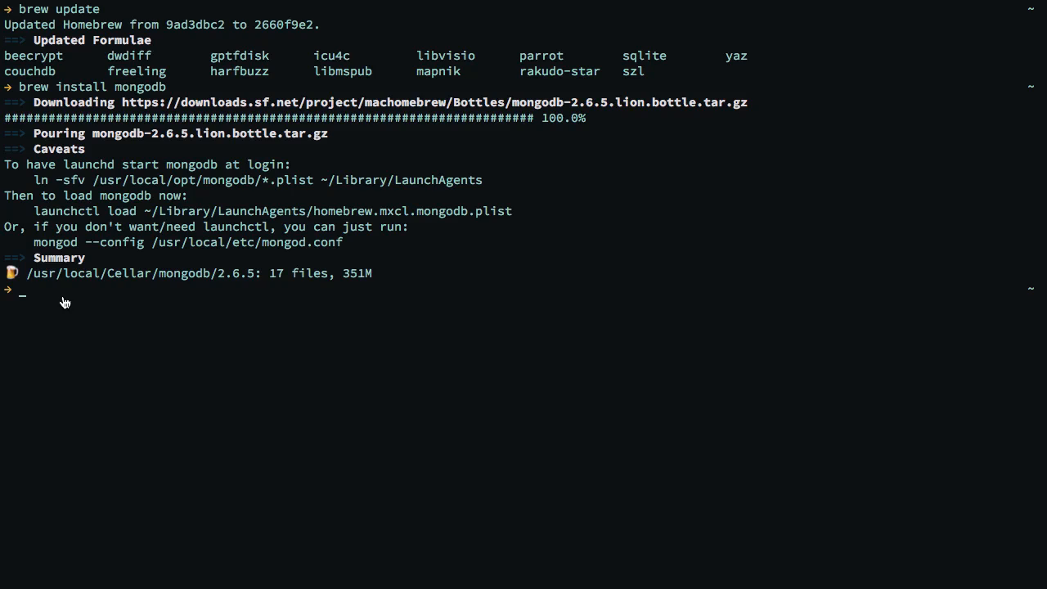
type("mongod --config /usr/local/etc/mongod.conf")
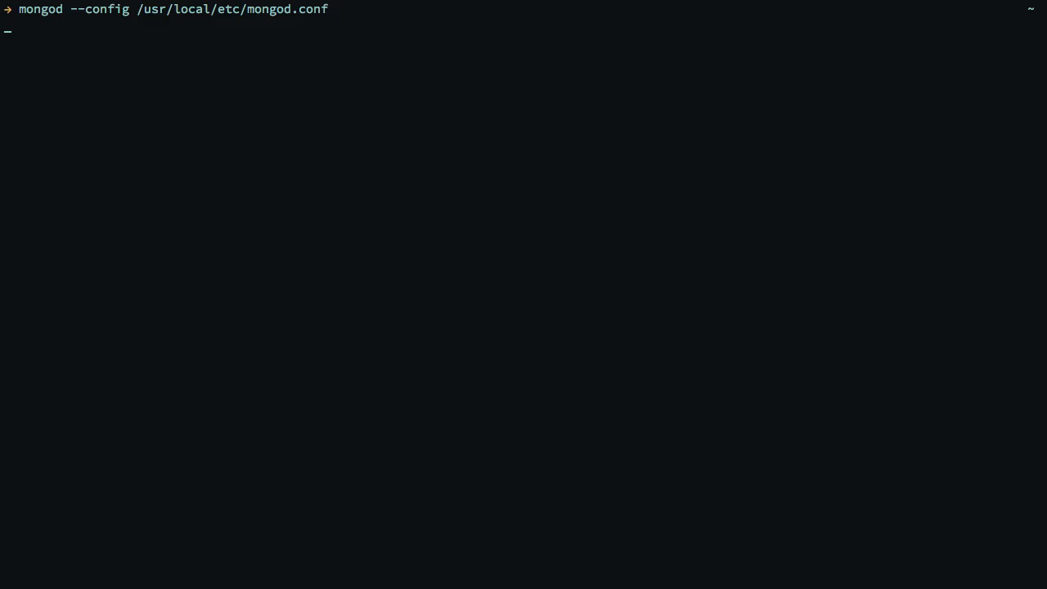
Step: Launch mongod with the /usr/local/etc/mongod.conf configuration and leave it running
type("mongo")
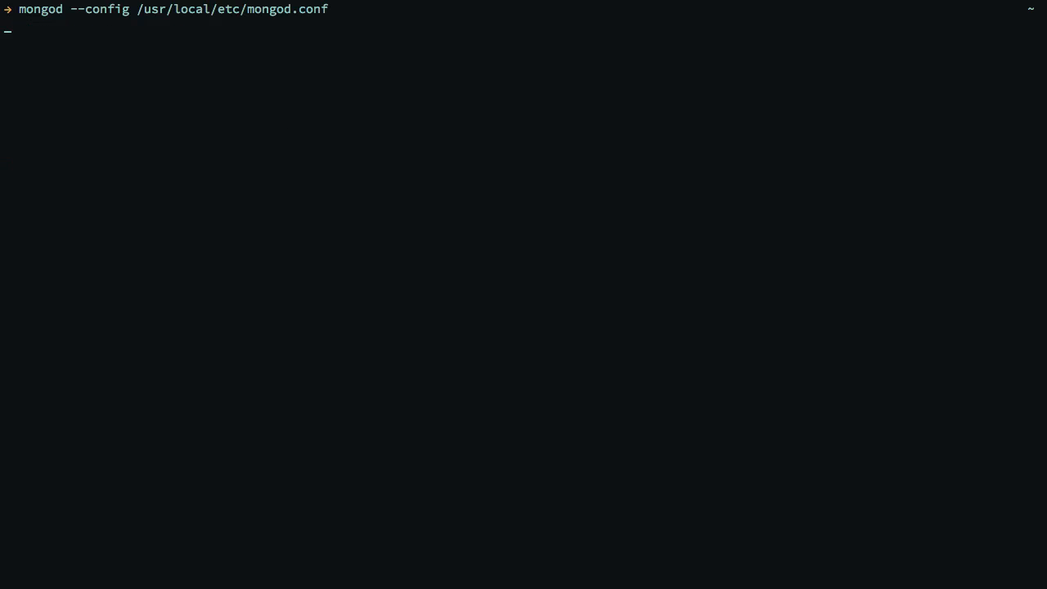
Step: Stop mongod with Ctrl+C, then run mongo twice to see the connection refused on 127.0.0.1:27017
key("ctrl+c")
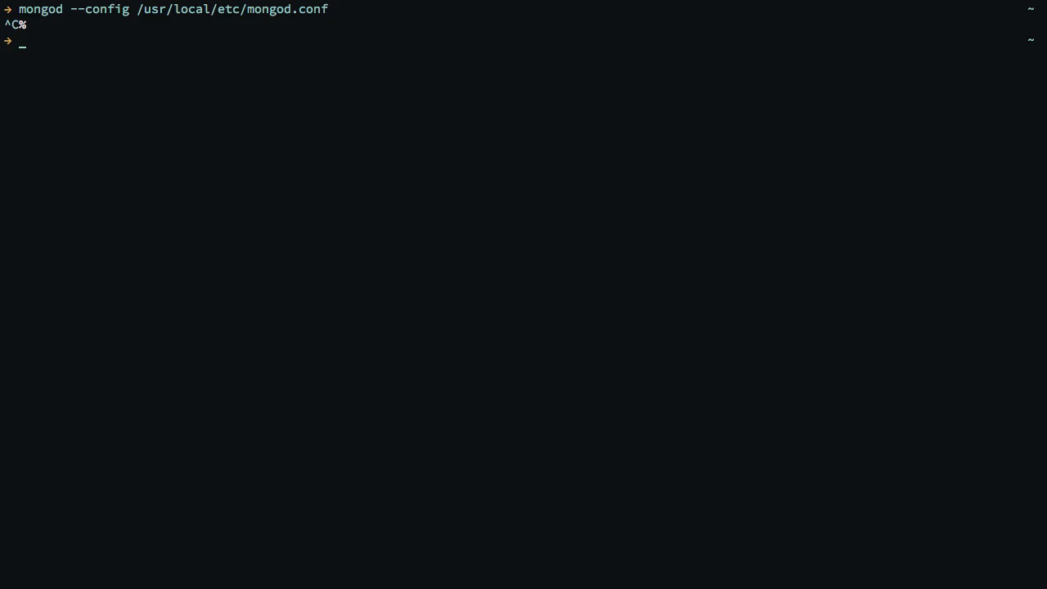
type("mongo")
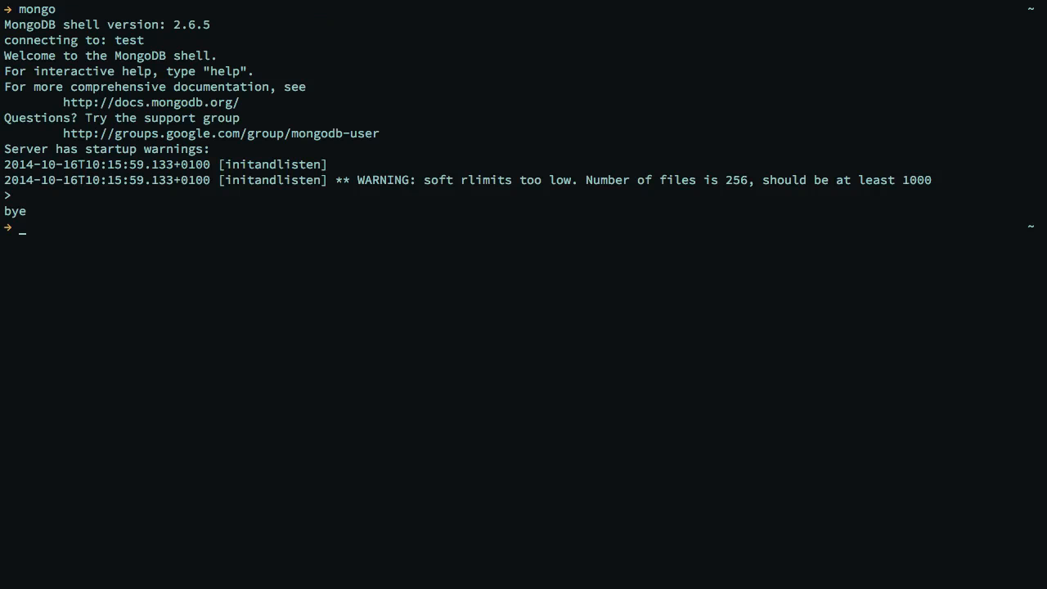
type("mongo")
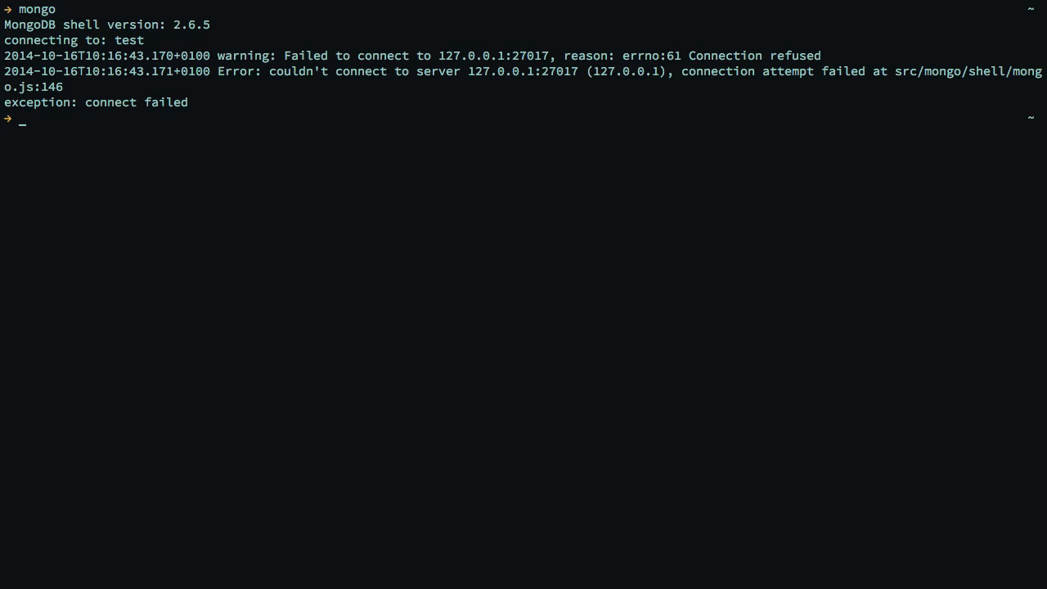